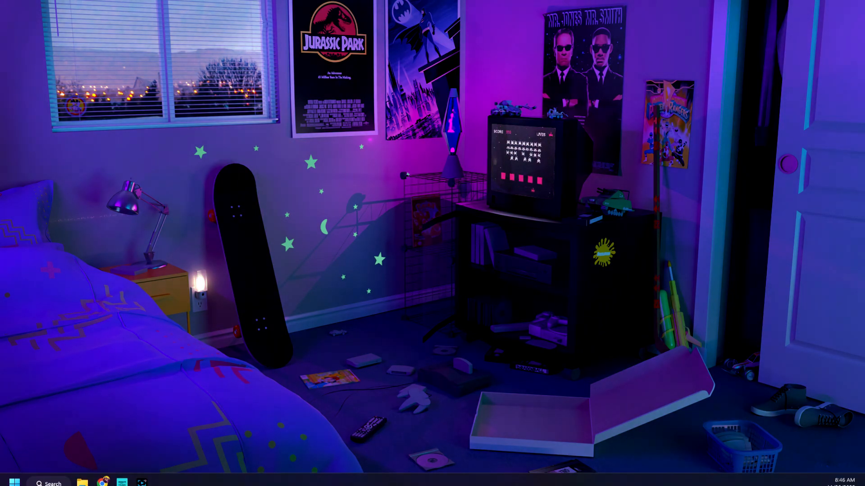
- Bring the Chrome window with the Newegg Desktop Processors tab to the front
click(103, 483)
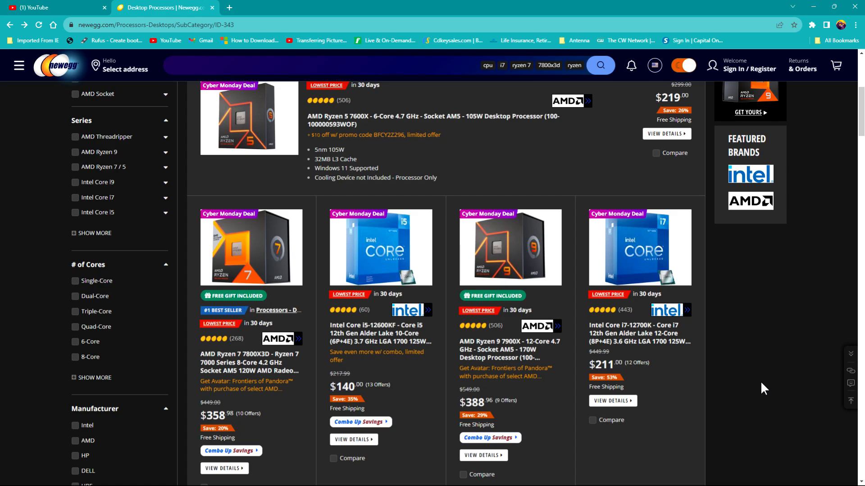
scroll(down, 3)
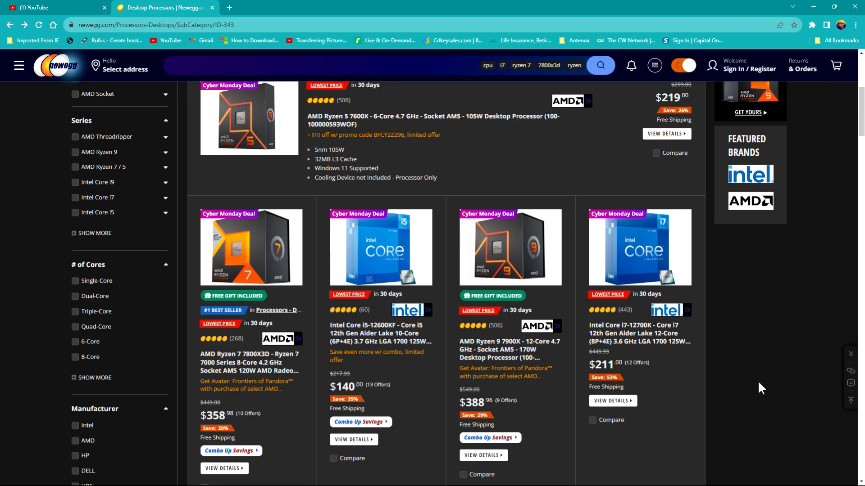
scroll(down, 3)
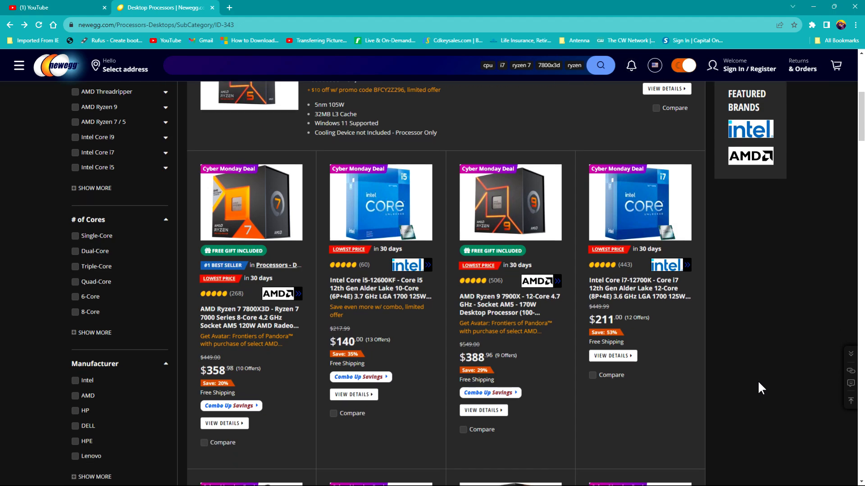
mouse_move(722, 385)
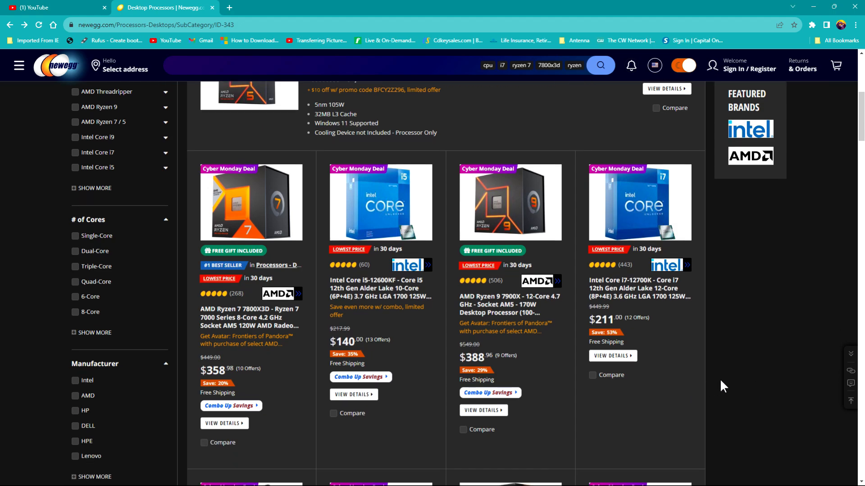
scroll(down, 3)
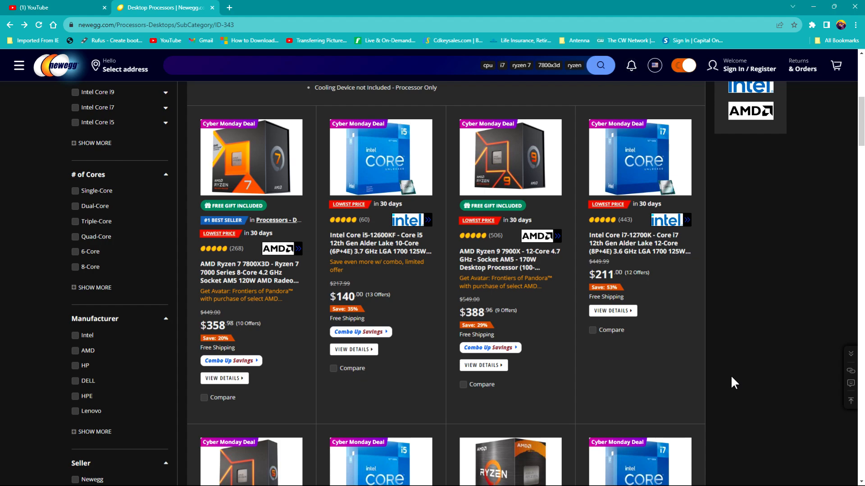
mouse_move(342, 294)
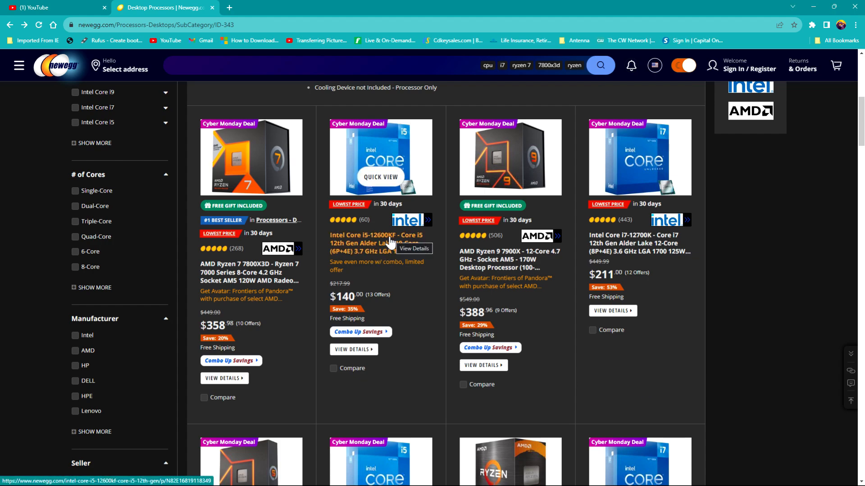
mouse_move(742, 306)
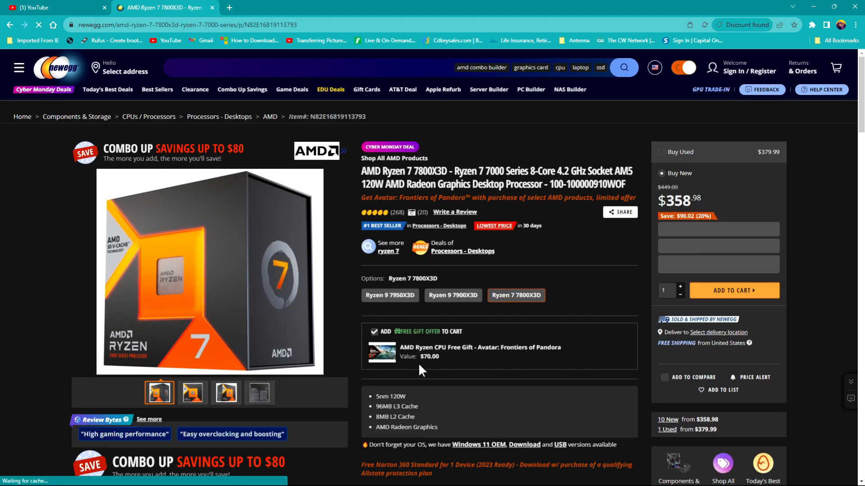
- Scroll down the processor listings toward the Ryzen 7 7800X3D entry
scroll(down, 3)
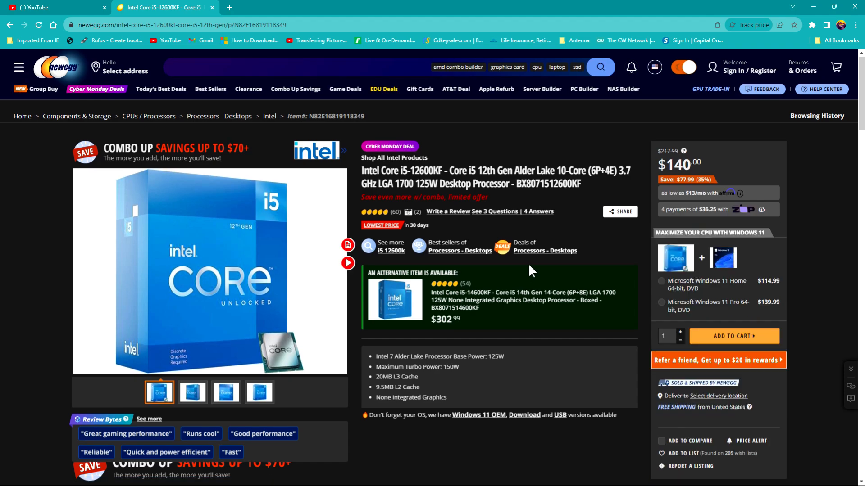
mouse_move(484, 254)
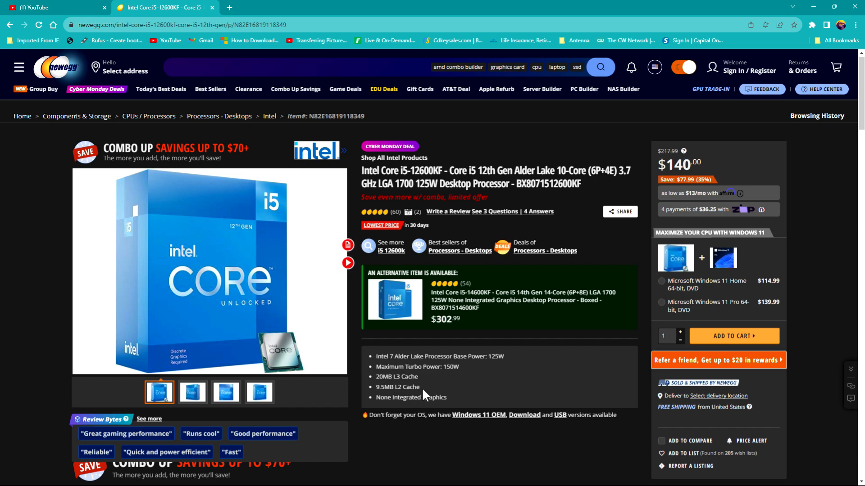
- Scroll past the i5-12600KF highlights to its combo bundle section
scroll(down, 3)
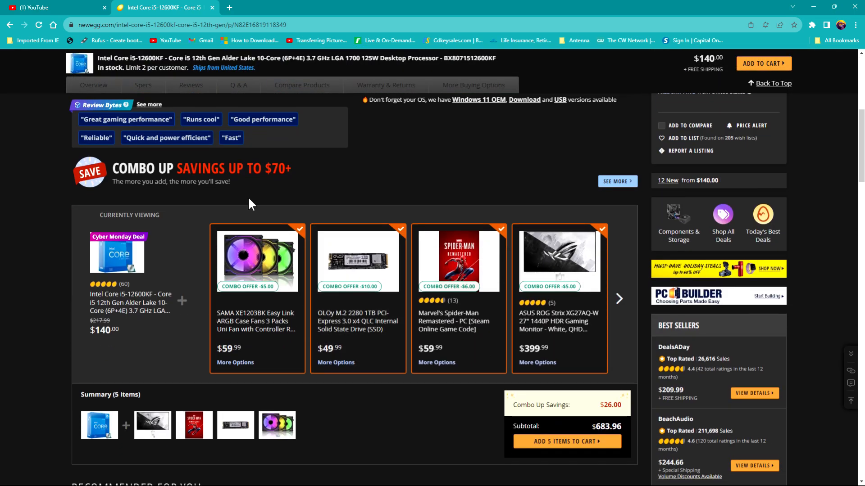
mouse_move(150, 88)
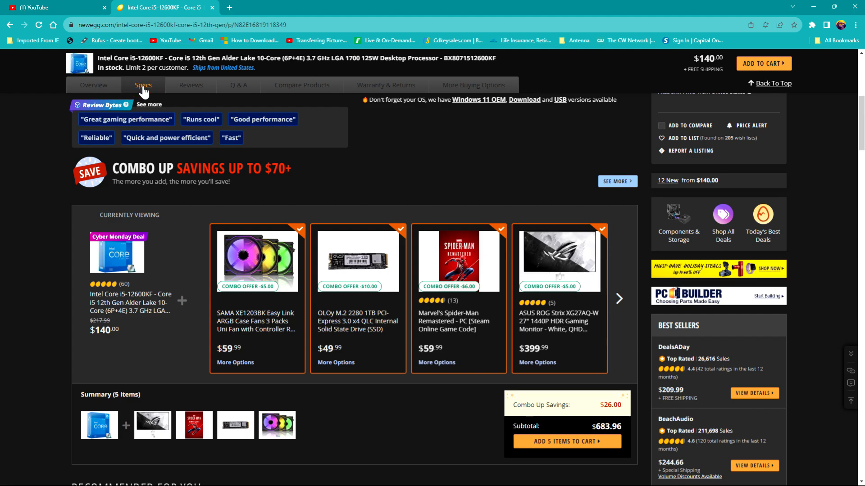
- View the i5-12600KF full specs and select the Integrated Graphics row reading None
click(143, 85)
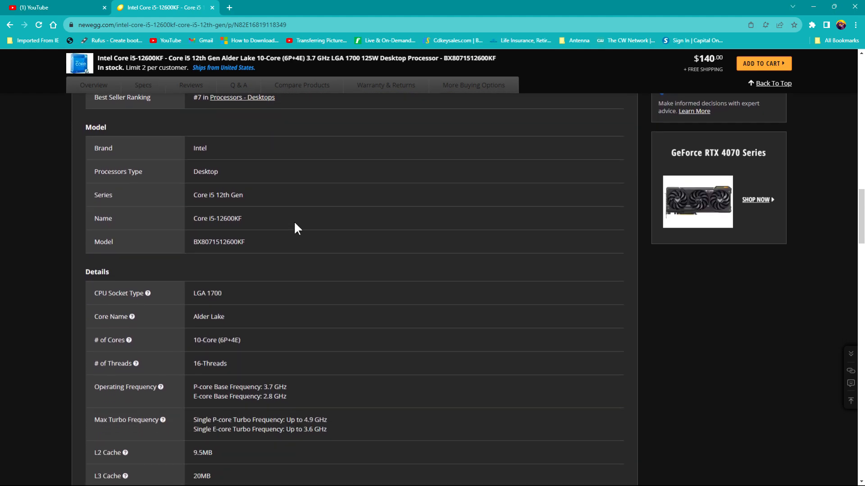
scroll(down, 3)
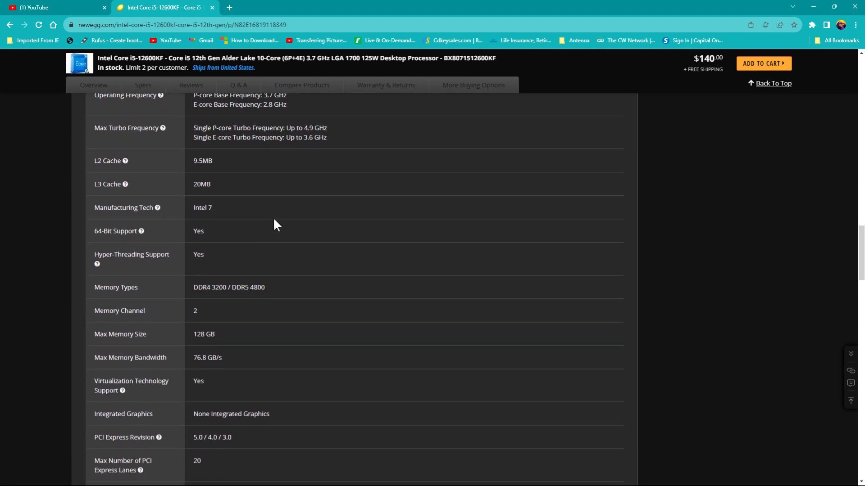
scroll(down, 3)
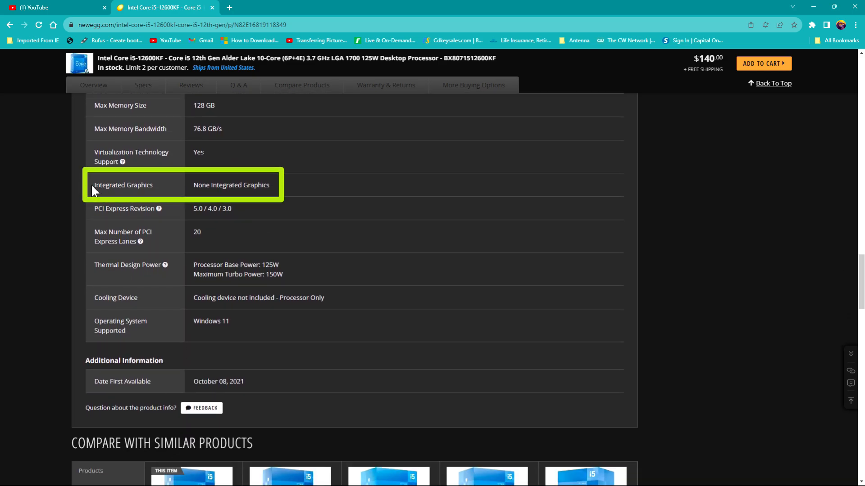
double_click(123, 186)
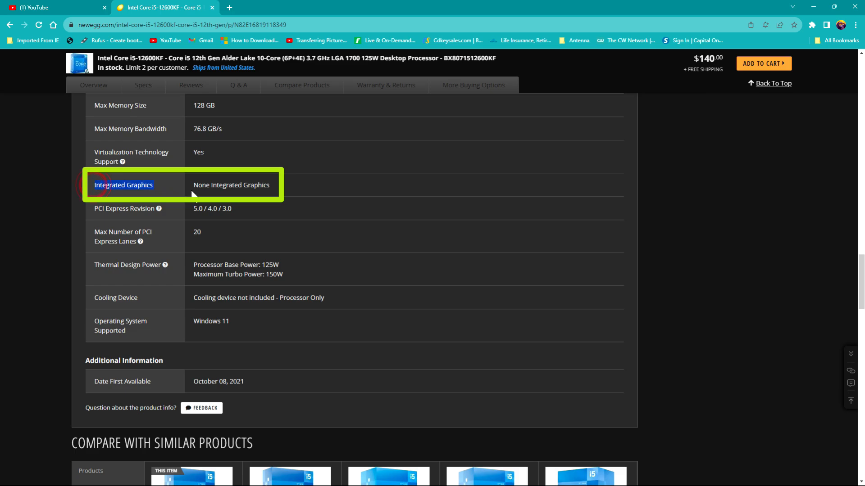
double_click(230, 186)
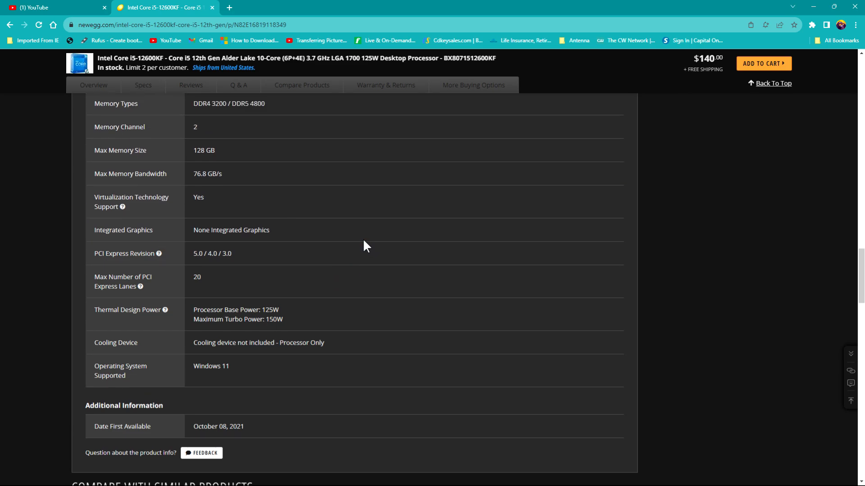
mouse_move(688, 81)
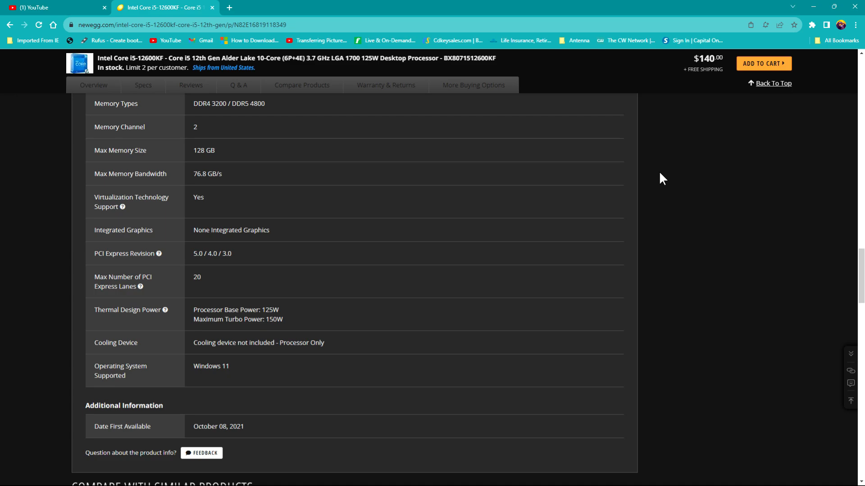
scroll(down, 3)
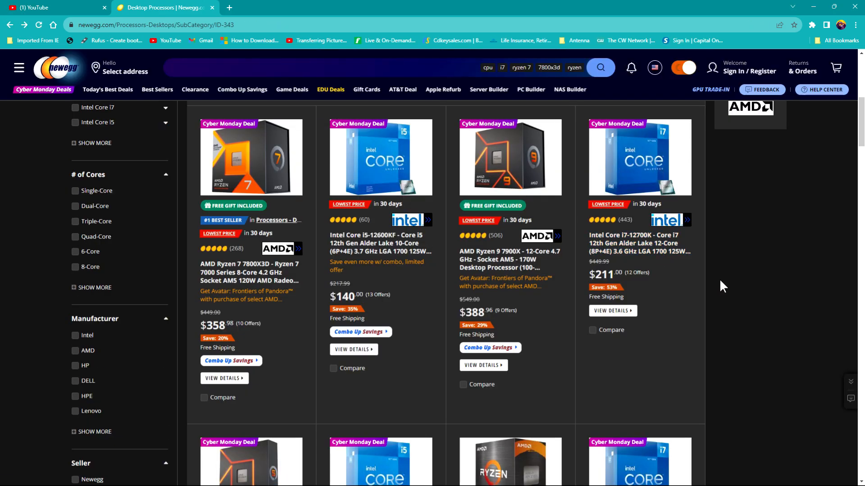
- Scroll the listings toward the Intel Core i7-12700K entry
scroll(down, 3)
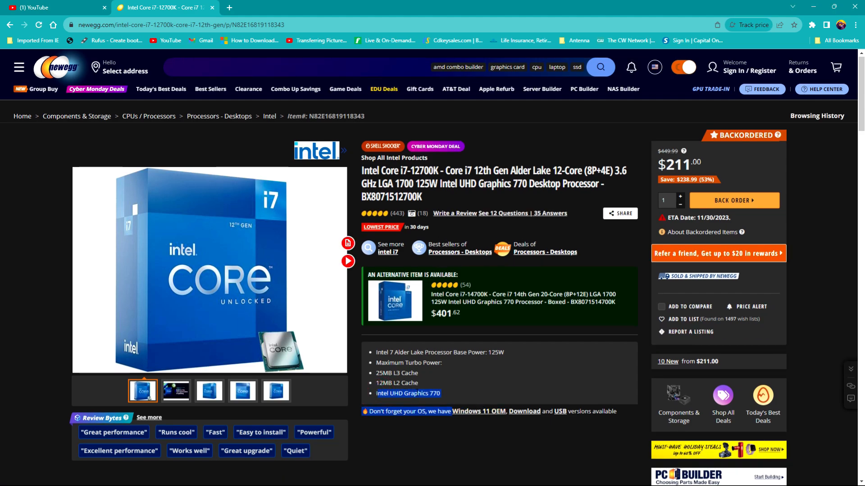
mouse_move(498, 386)
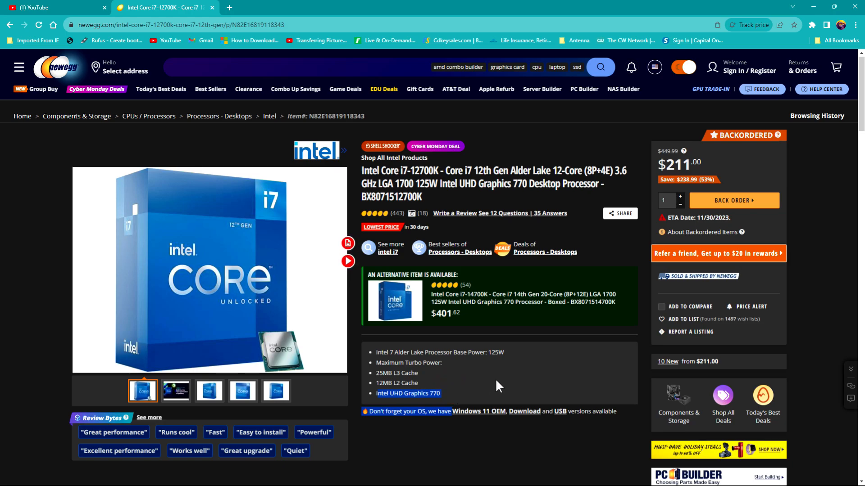
- Go back to the processor listings and scroll through the results grid to the top
click(12, 23)
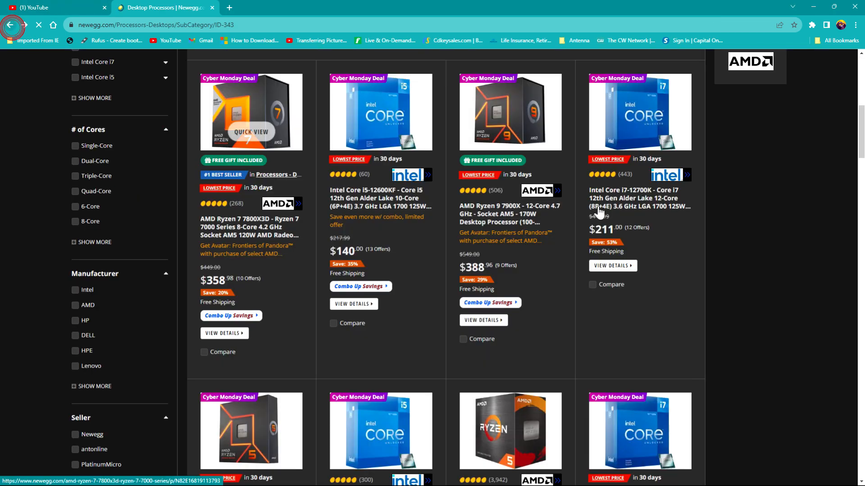
scroll(down, 3)
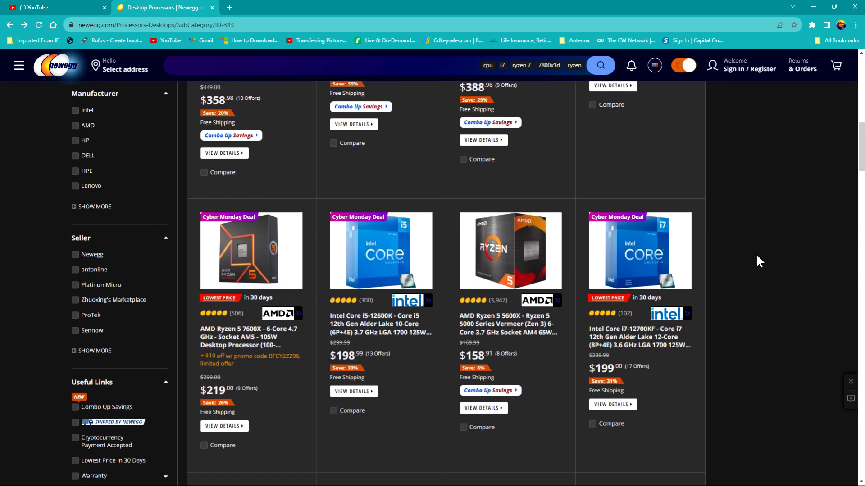
scroll(down, 3)
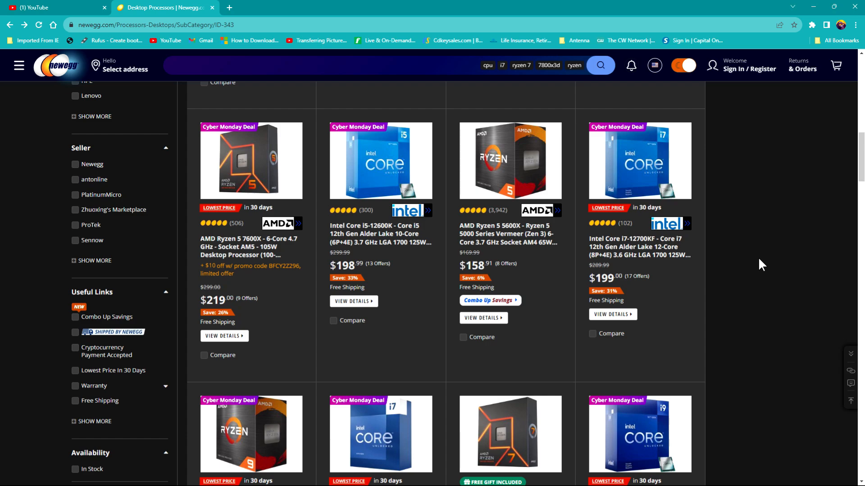
scroll(down, 3)
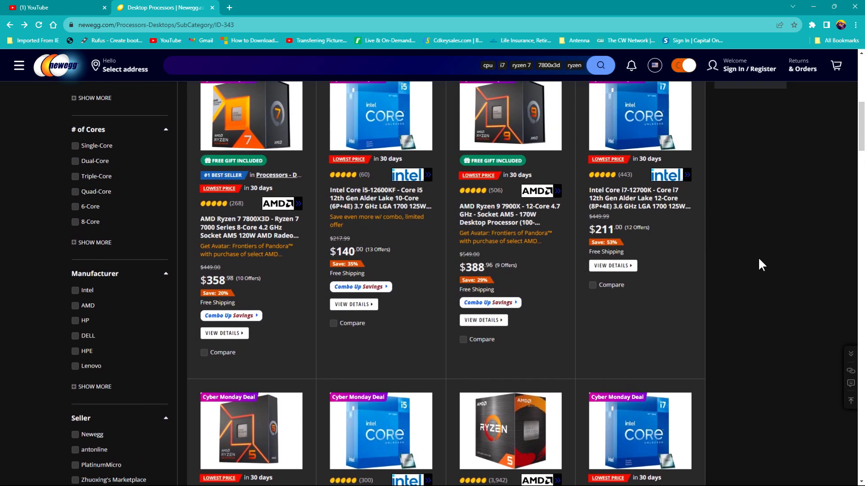
scroll(up, 3)
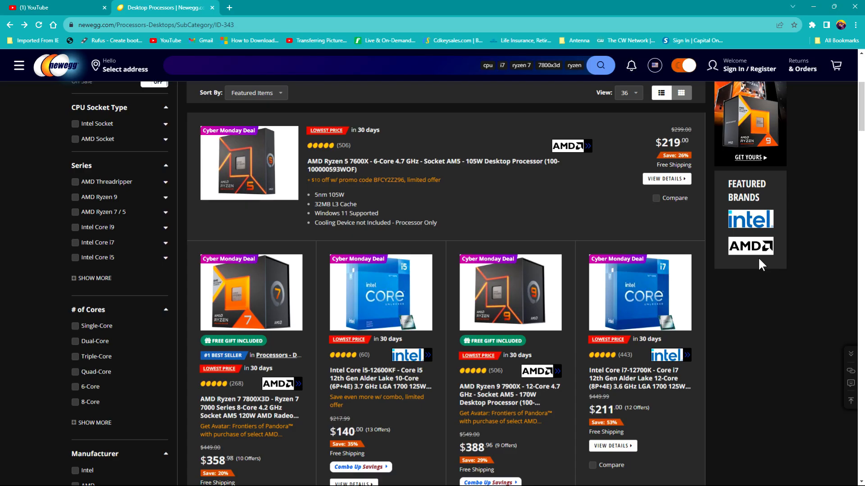